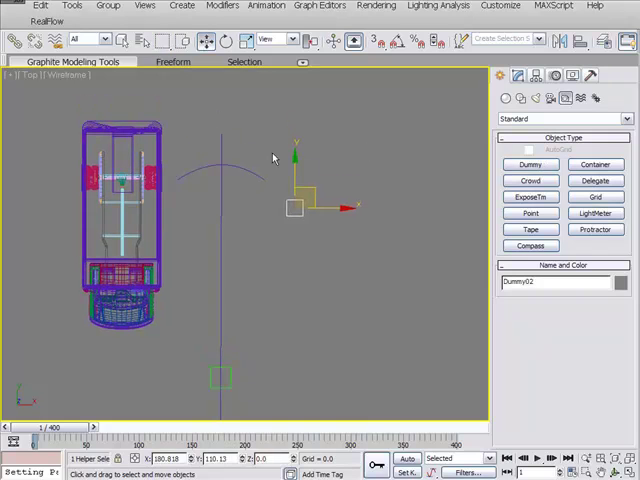
# Path-constrain Dummy01 to the curve at 50% along the path with Follow enabled.
pyautogui.click(266, 4)
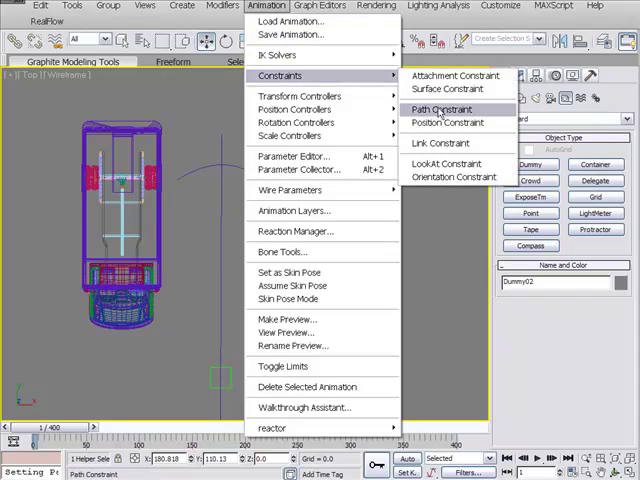
pyautogui.click(440, 108)
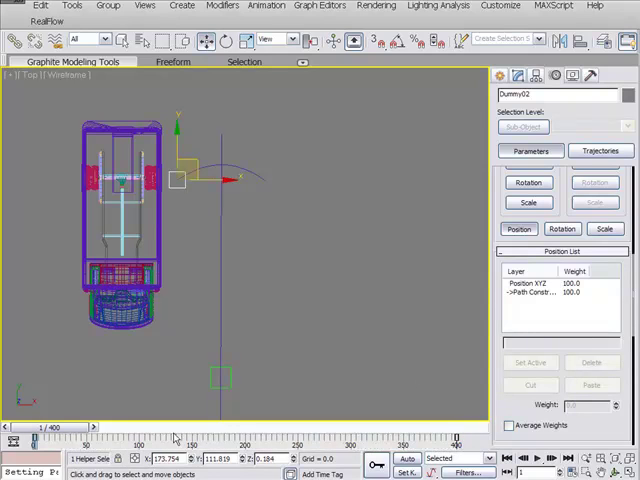
pyautogui.moveTo(280, 306)
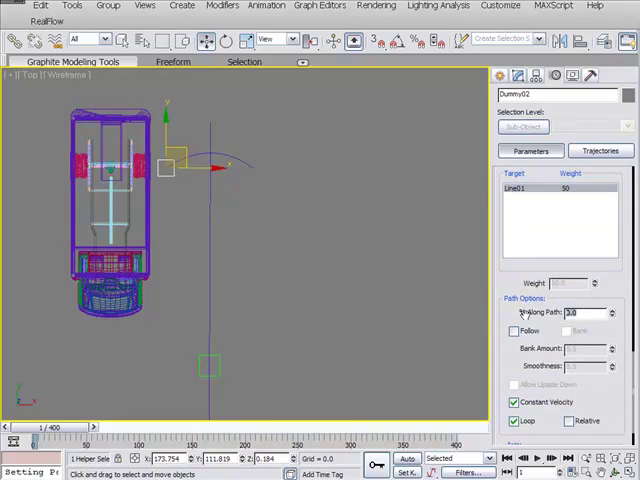
pyautogui.write('50')
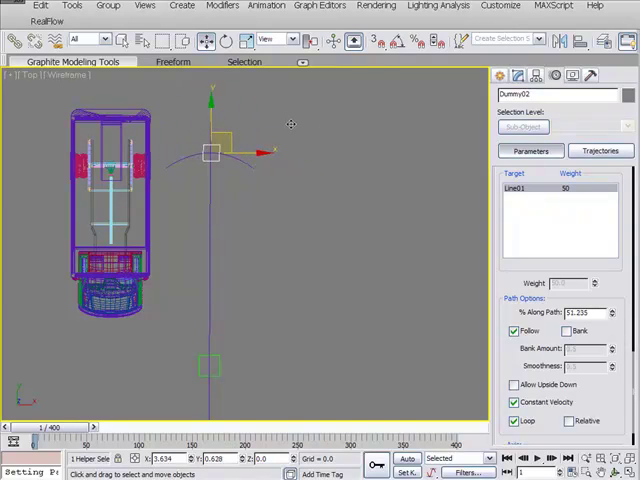
# Enable Follow on the second dummy's path constraint and check its axis settings.
pyautogui.moveTo(208, 150); pyautogui.dragTo(224, 120)
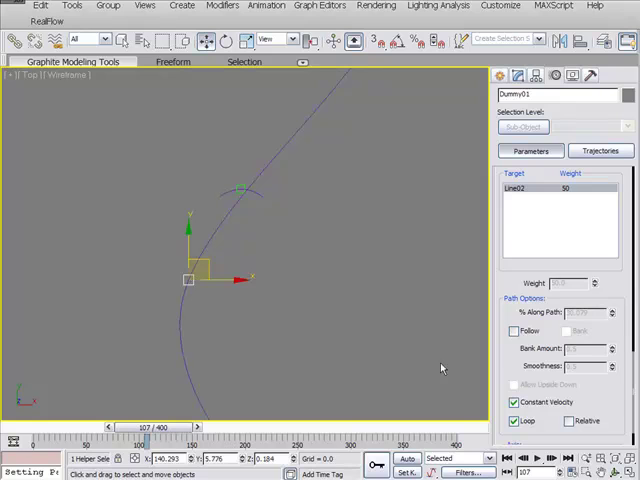
pyautogui.click(512, 332)
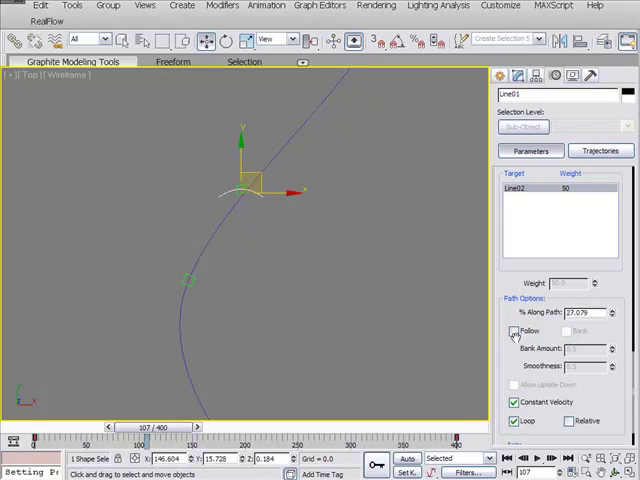
pyautogui.click(516, 332)
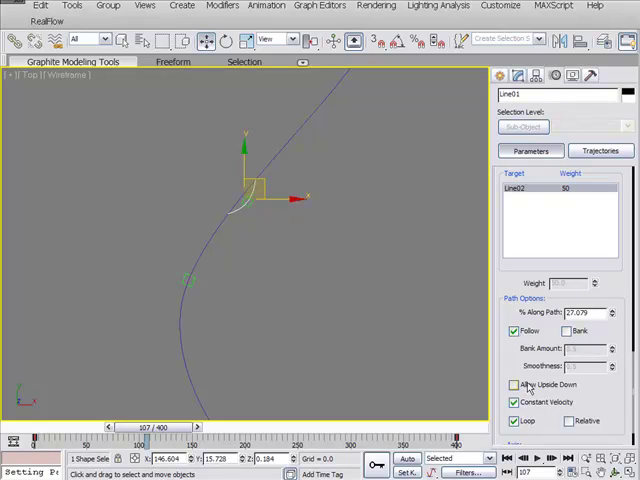
pyautogui.click(512, 384)
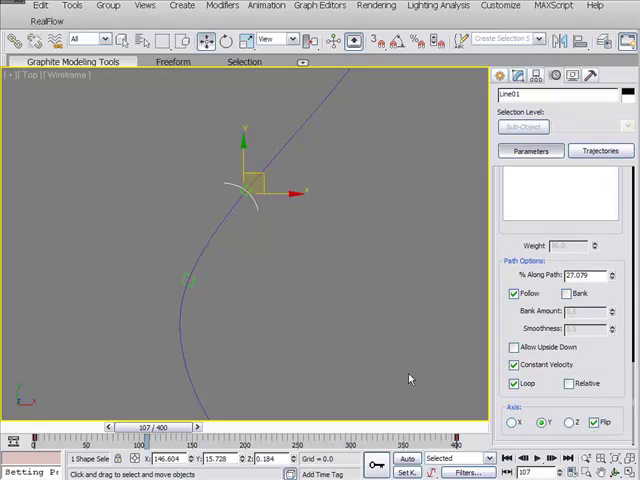
pyautogui.moveTo(148, 426); pyautogui.dragTo(160, 426)
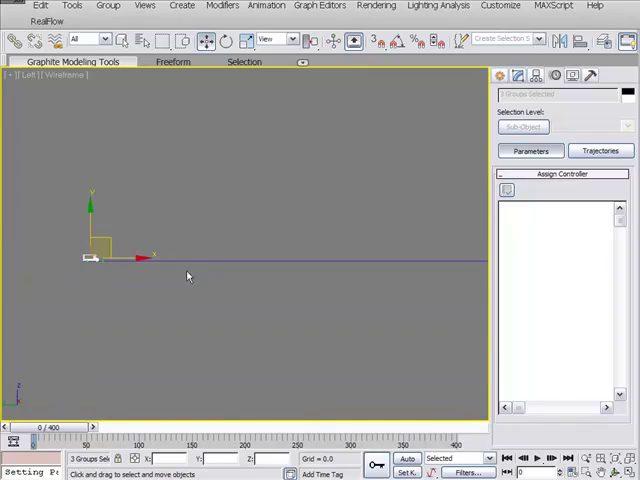
# Drag the dummy along the horizontal ground line in the Left viewport.
pyautogui.moveTo(90, 260); pyautogui.dragTo(244, 262)
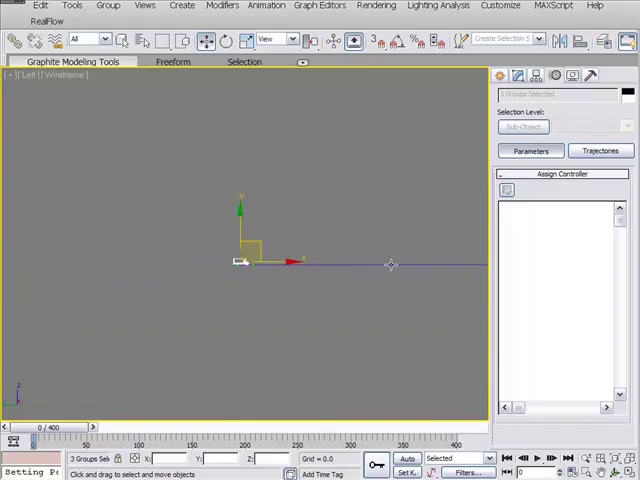
pyautogui.moveTo(244, 262); pyautogui.dragTo(248, 332)
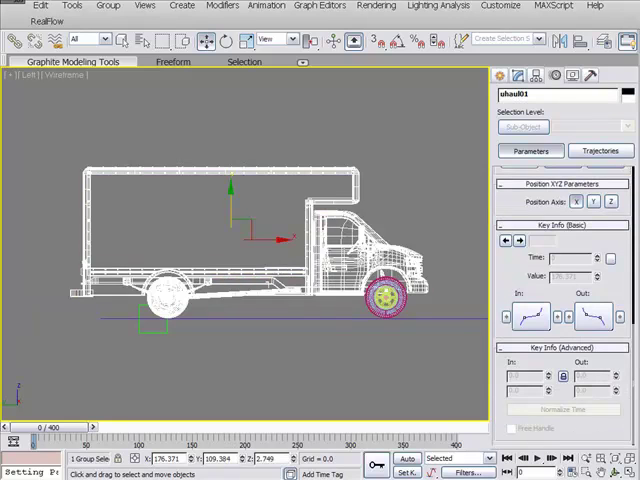
# Start Select and Link to parent the front wheel to the dummy.
pyautogui.click(16, 40)
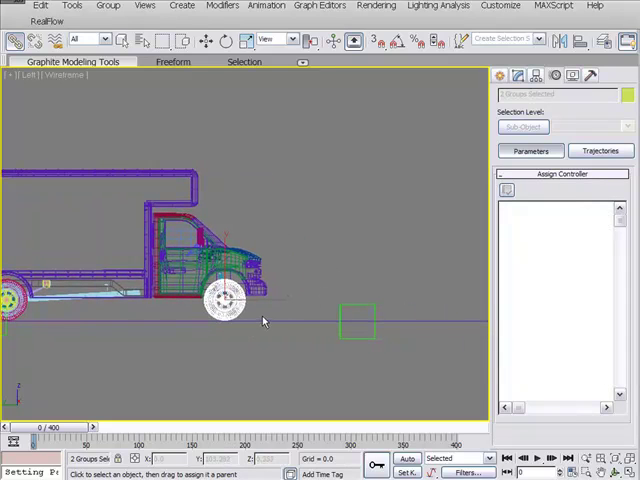
pyautogui.moveTo(290, 324)
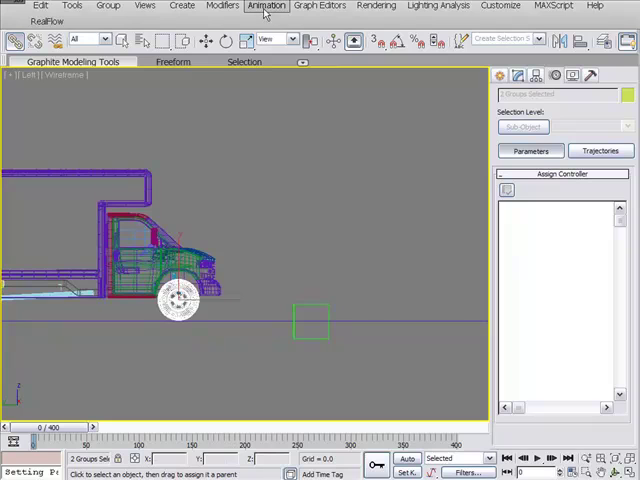
# Add a LookAt constraint to Group07 aimed at the dummy, viewline length 6.0.
pyautogui.click(266, 4)
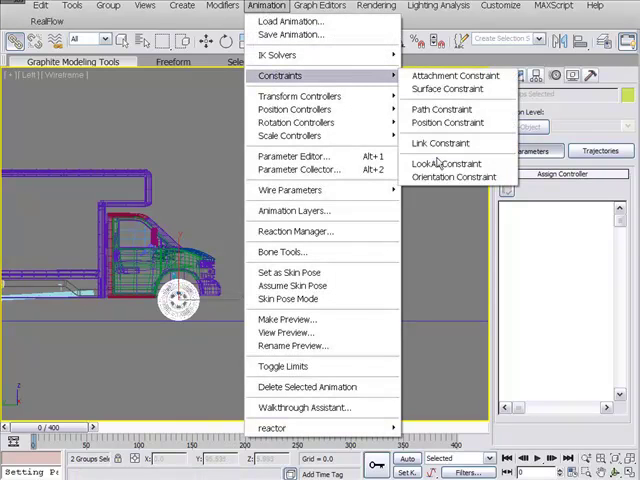
pyautogui.click(450, 164)
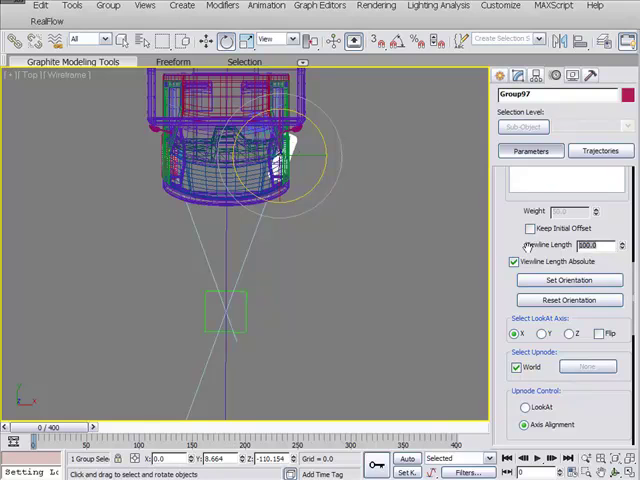
pyautogui.write('6.0')
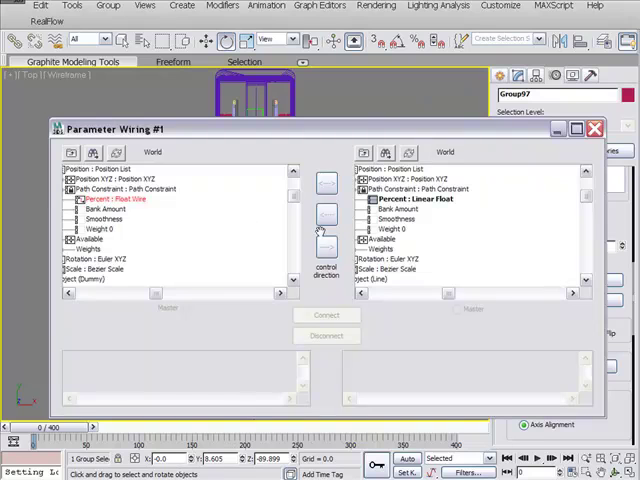
# Wire Dummy01's Percent to Unit01's Percent one-way with the offset expression and connect.
pyautogui.click(416, 198)
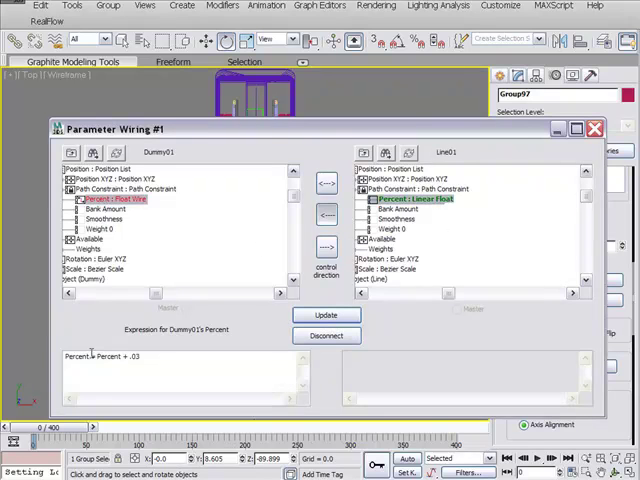
pyautogui.click(324, 182)
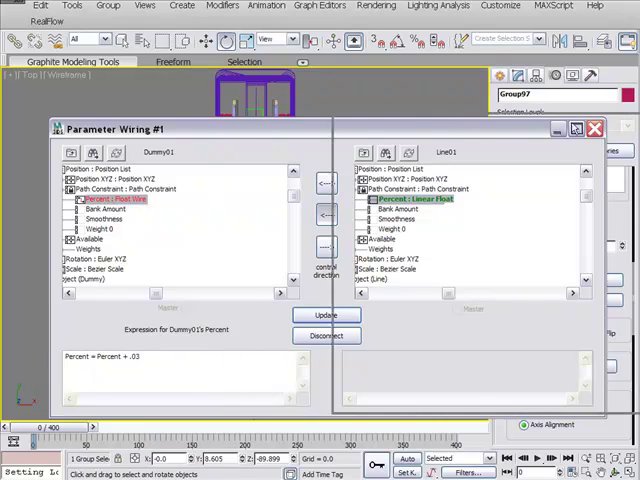
pyautogui.click(592, 128)
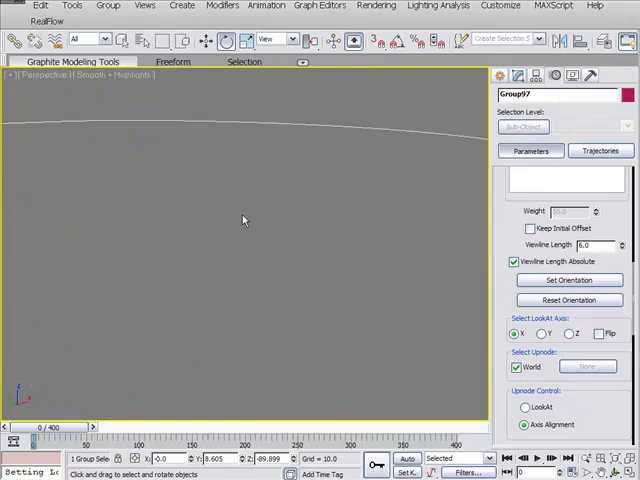
pyautogui.moveTo(244, 220); pyautogui.dragTo(380, 272)
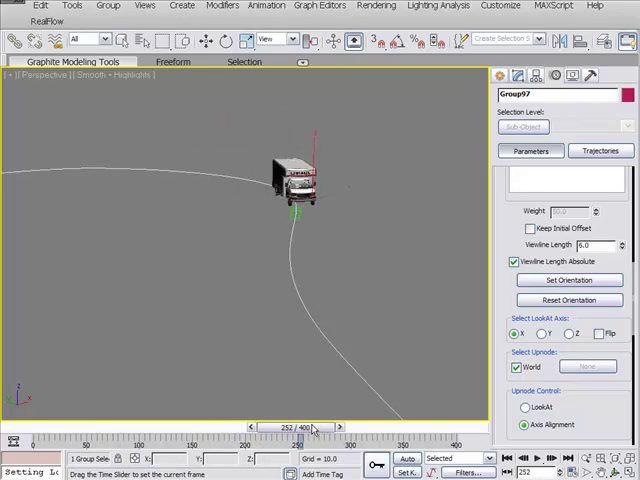
pyautogui.moveTo(280, 428); pyautogui.dragTo(352, 428)
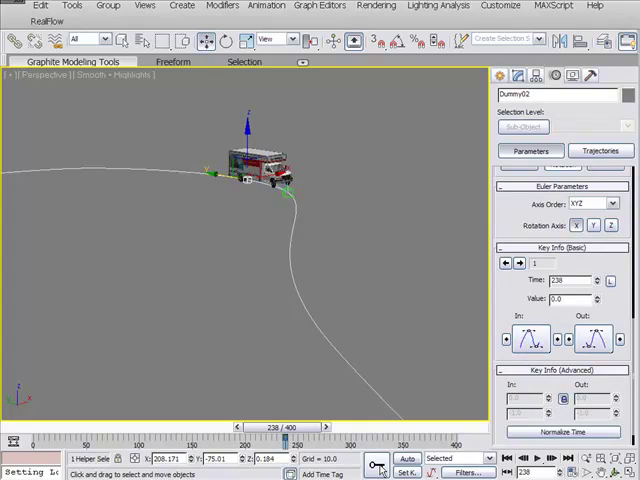
# Key % Along Path with Auto Key on and scrub to preview the truck driving the curve.
pyautogui.moveTo(290, 428); pyautogui.dragTo(322, 428)
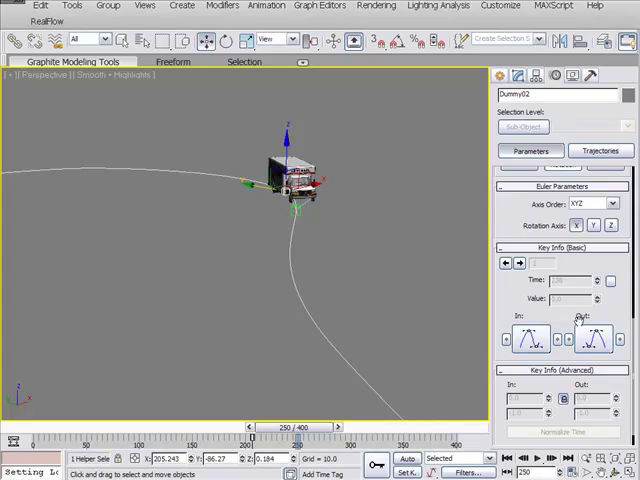
pyautogui.click(530, 150)
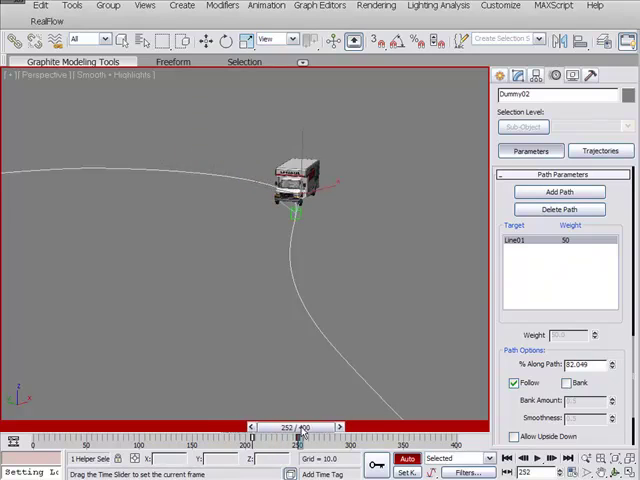
pyautogui.moveTo(300, 428); pyautogui.dragTo(308, 428)
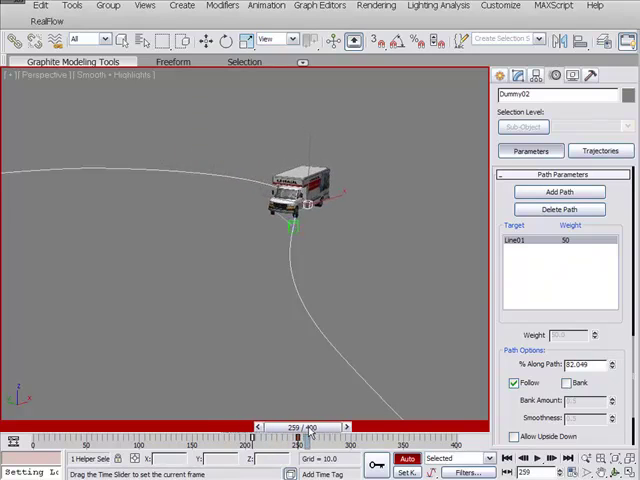